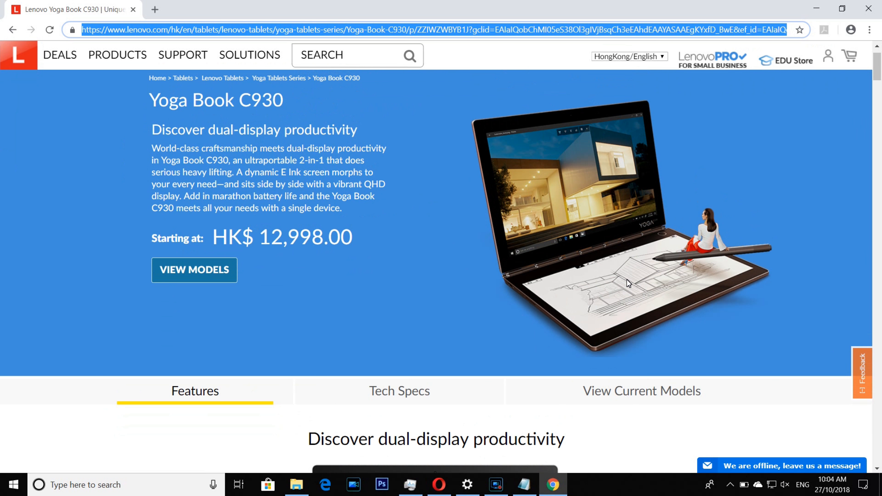
Open Amazon in a new Chrome tab, leaving the Yoga Book C930 page open.
scroll("down", 3)
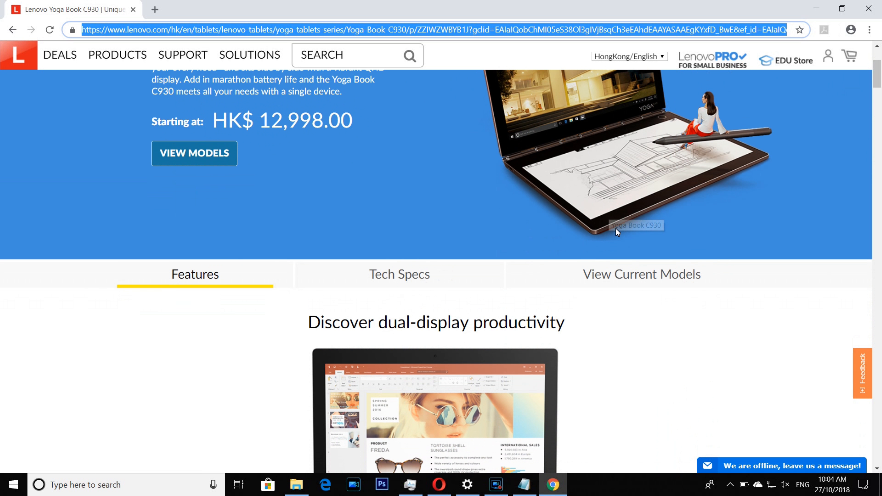
type("amazon.com")
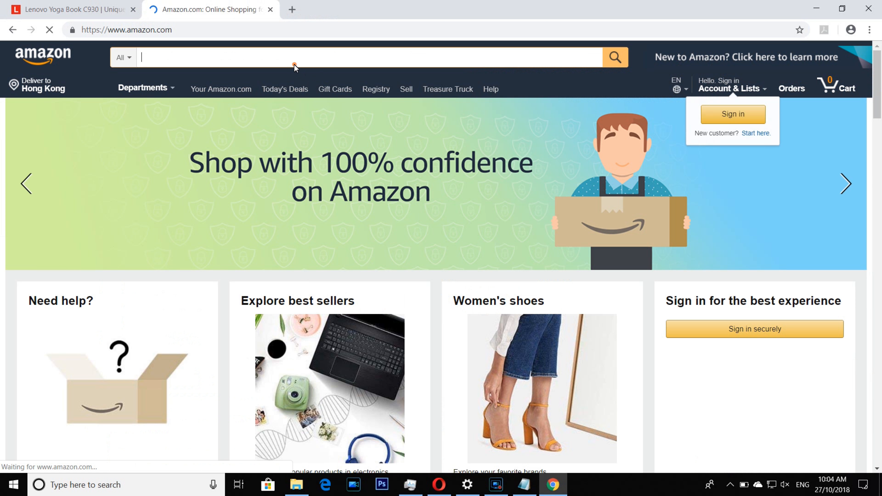
Search Amazon for 'e ink book' via the search suggestion.
scroll("down", 3)
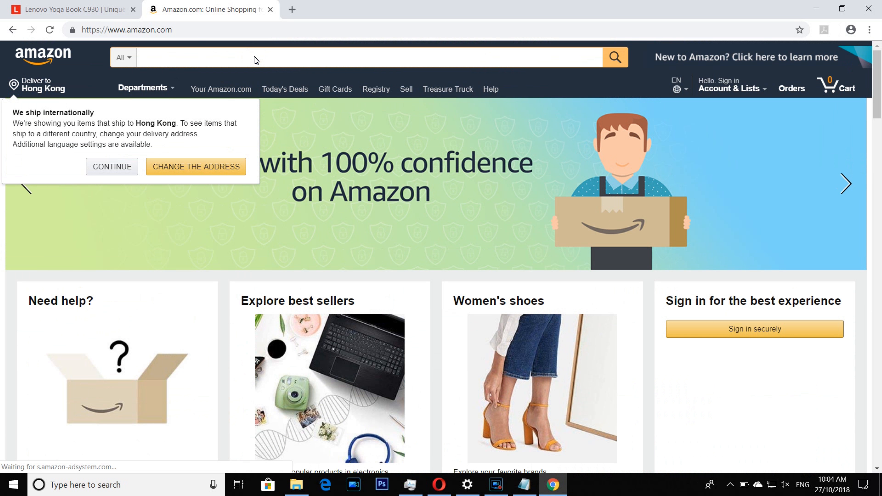
type("e ink bo")
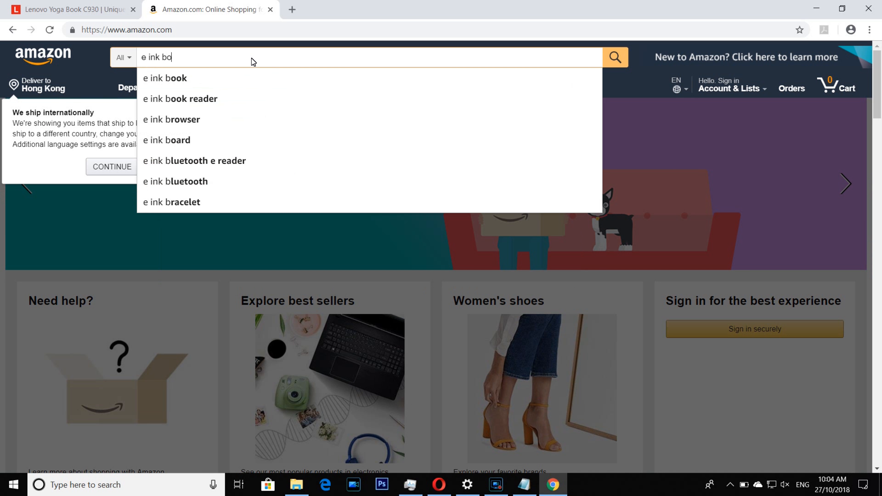
left_click(165, 78)
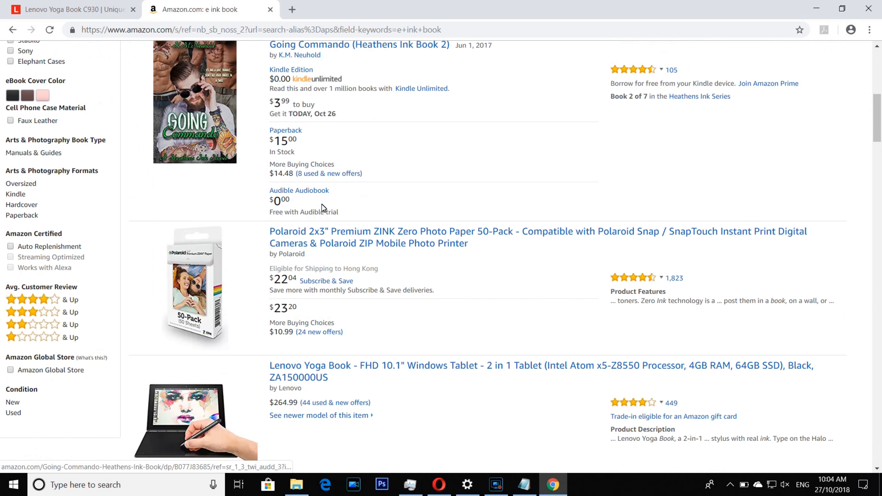
Open the BOOX Note Ereader 10.3" listing ($549.99) from the results.
scroll("down", 3)
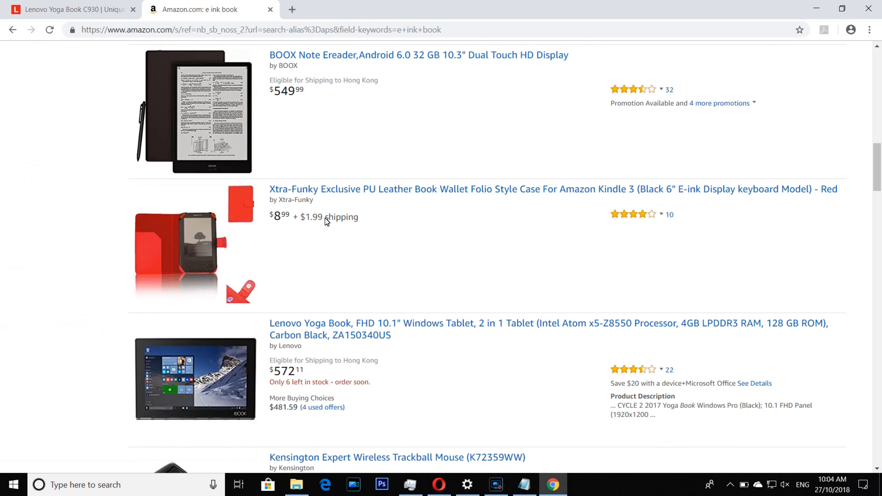
scroll("up", 3)
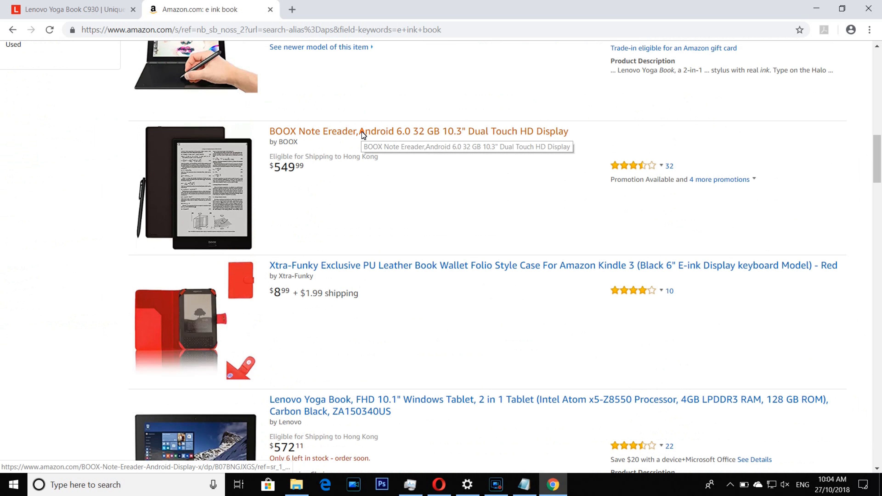
left_click(418, 131)
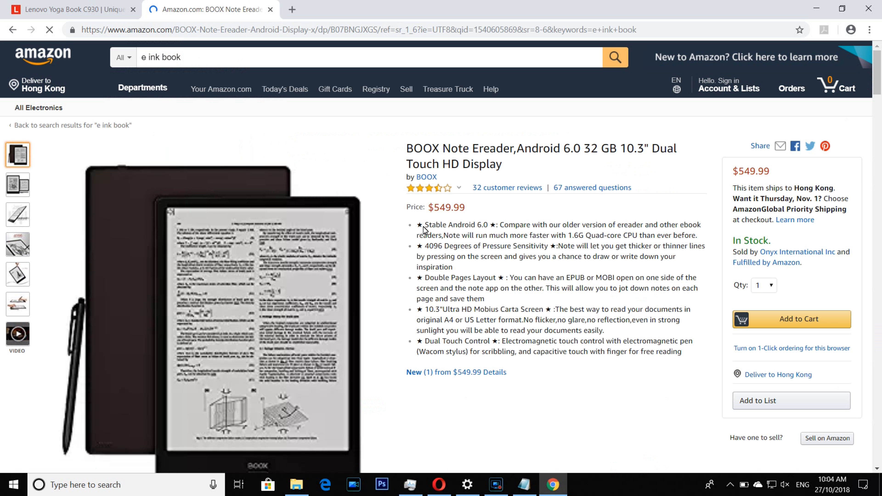
Flip between the Yoga Book C930 page and the BOOX Ereader listing to compare them.
left_click(67, 9)
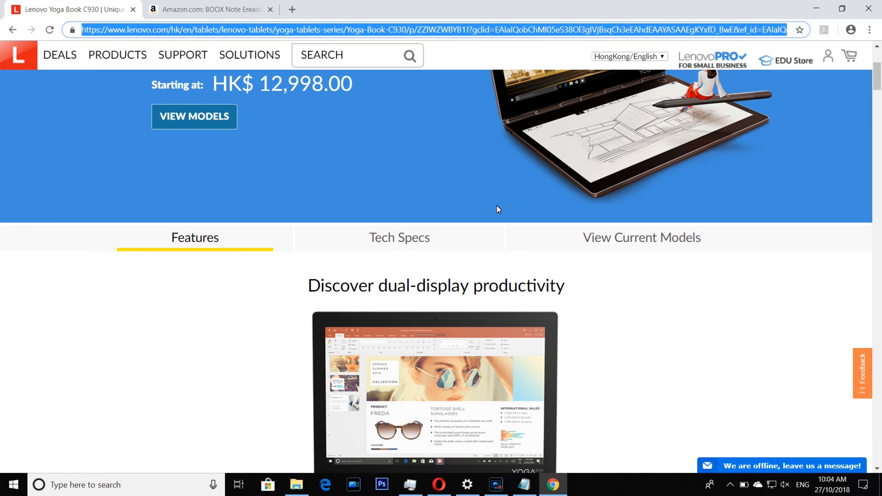
scroll("down", 3)
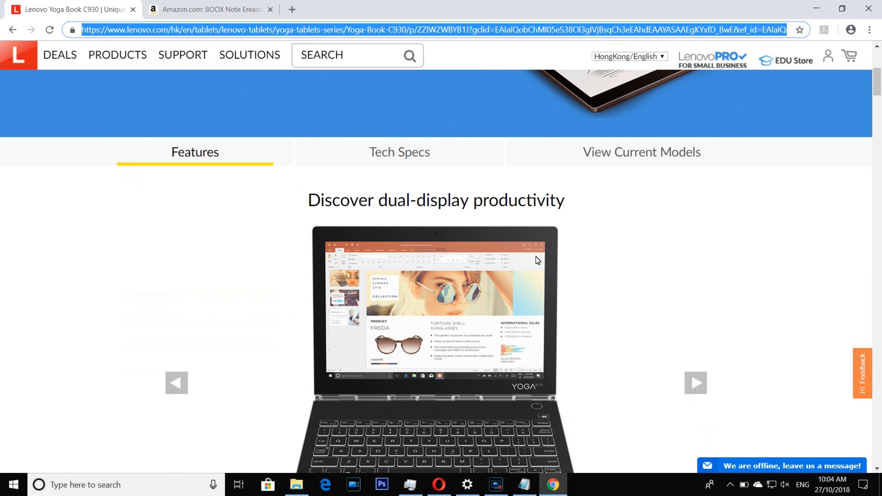
scroll("down", 3)
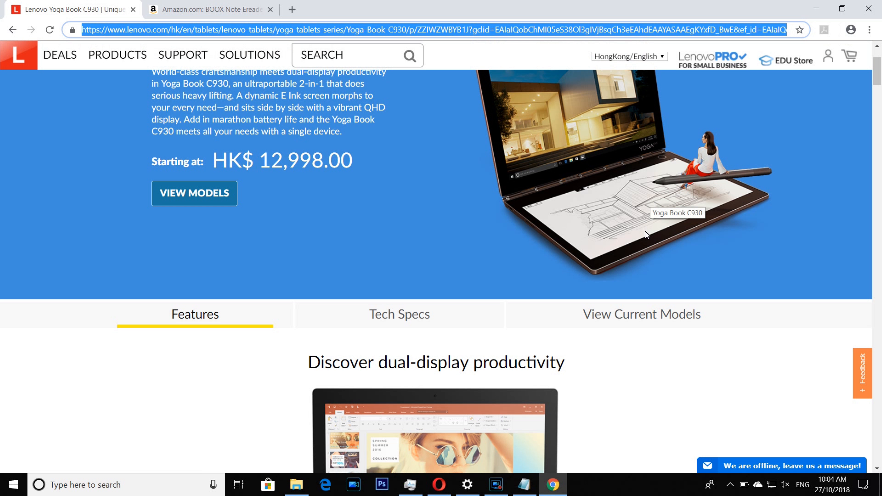
scroll("down", 3)
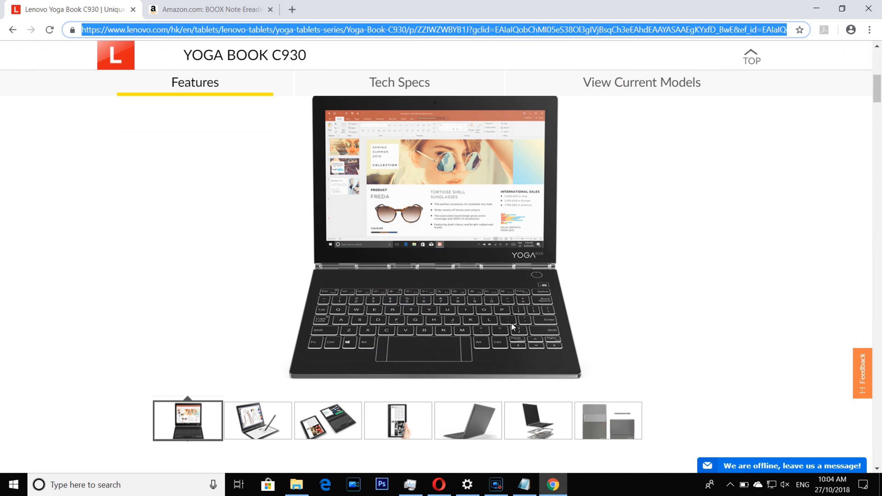
scroll("up", 3)
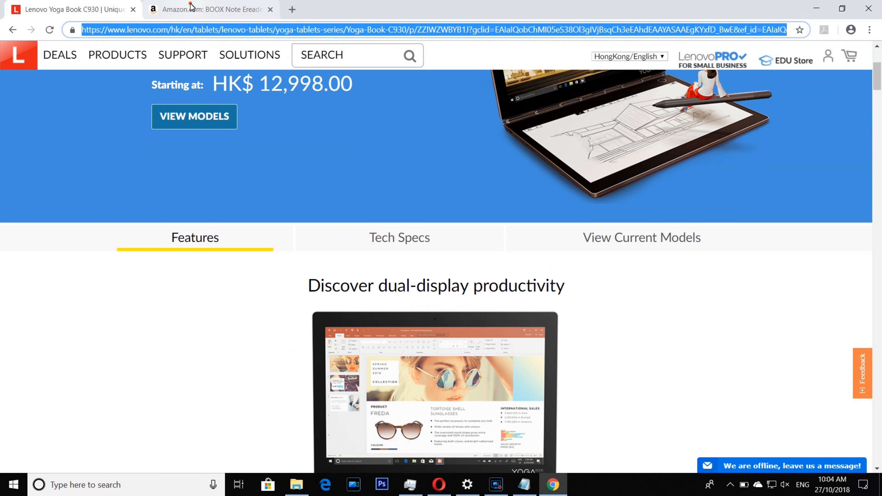
left_click(211, 9)
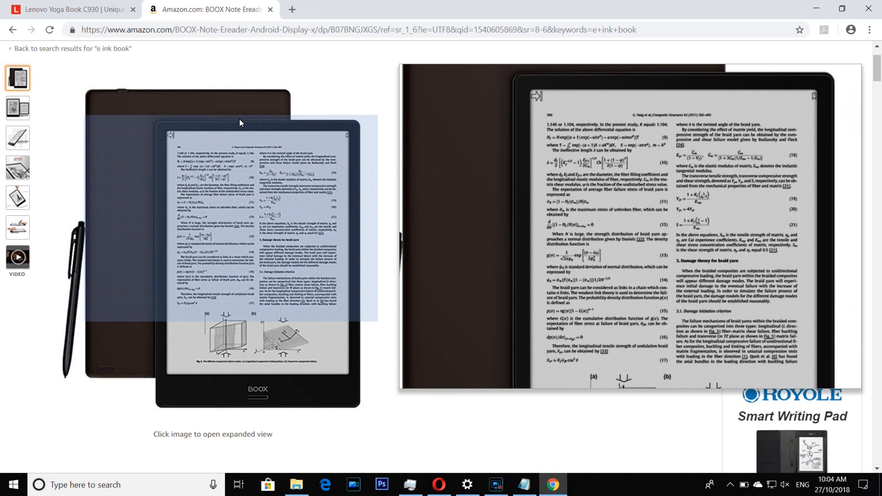
left_click(67, 10)
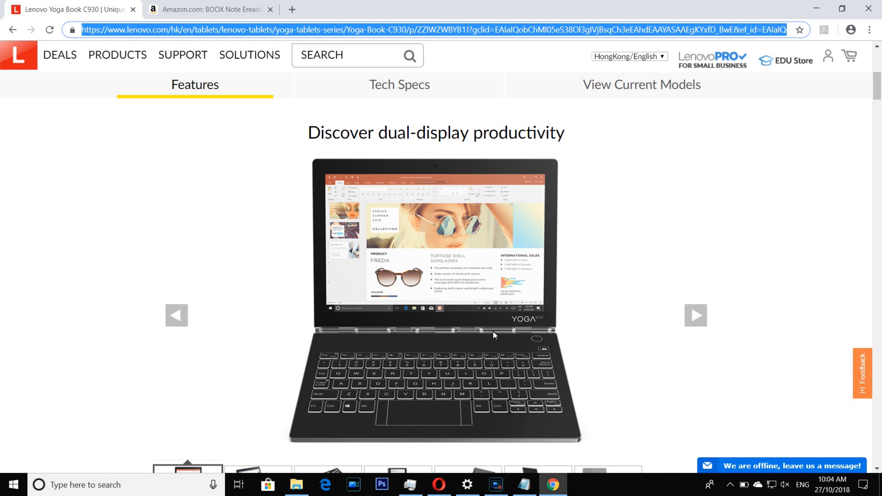
Jump to the Yoga Book C930 Tech Specs section showing Core i5-7Y54 and Windows 10 Home.
scroll("down", 3)
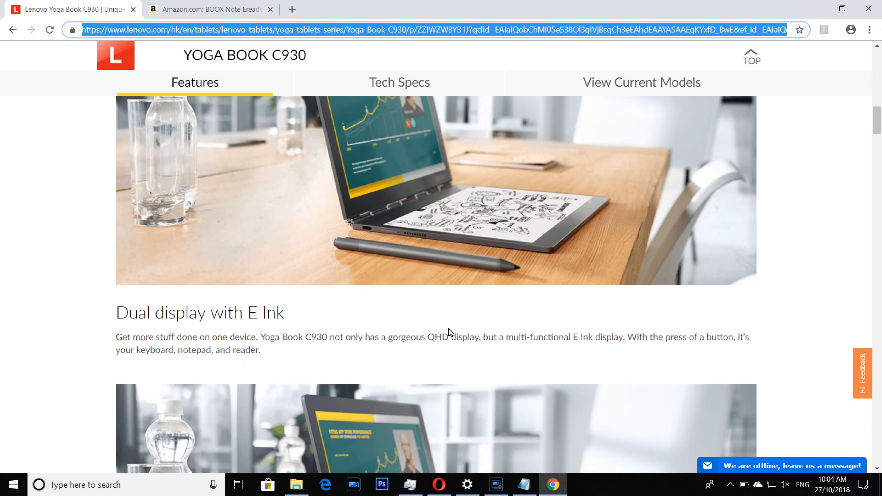
left_click(399, 82)
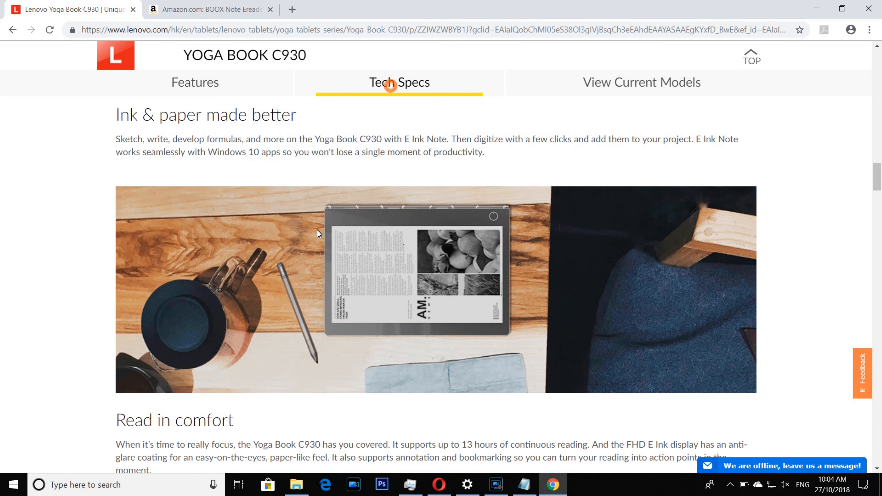
scroll("down", 3)
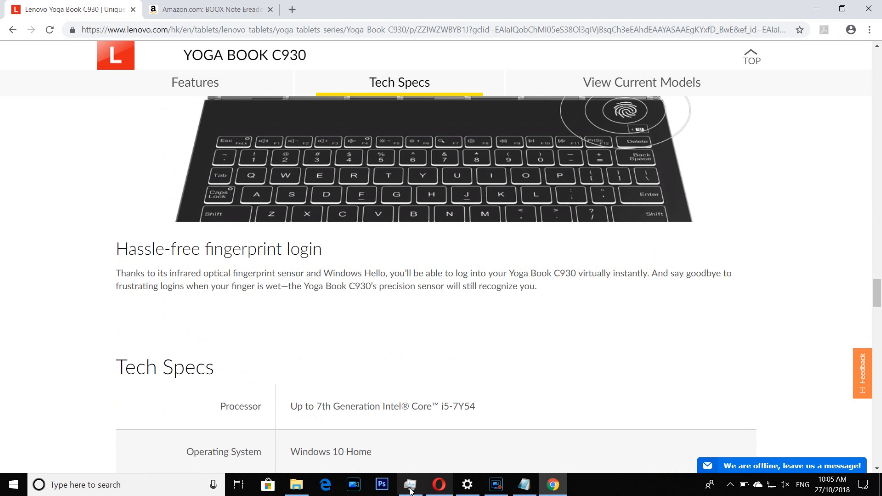
Check memory use in Task Manager's performance view, then return to the Lenovo page.
left_click(410, 484)
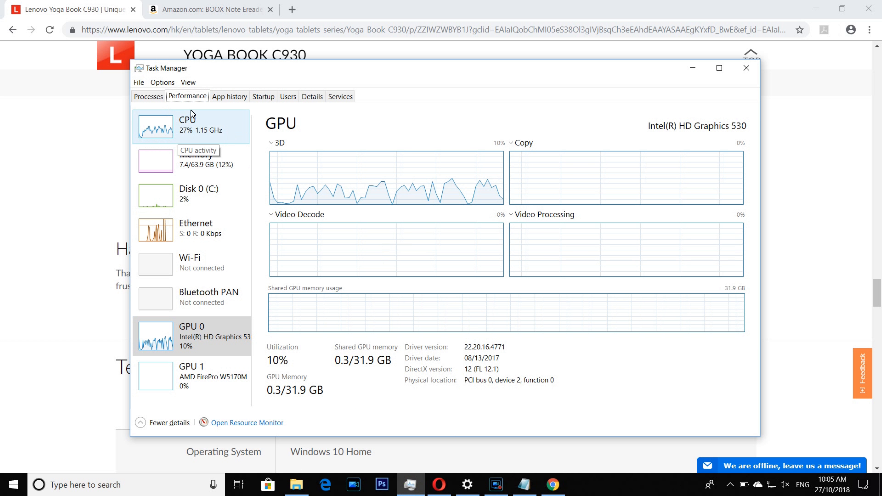
left_click(148, 96)
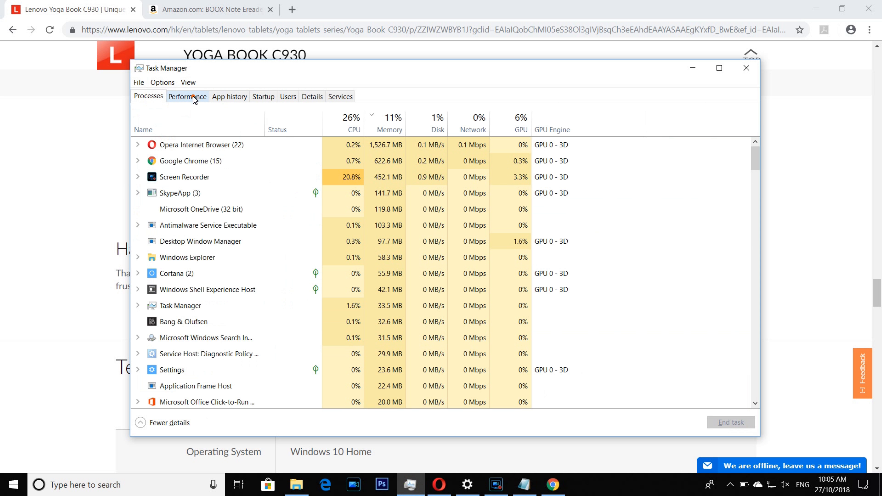
left_click(187, 96)
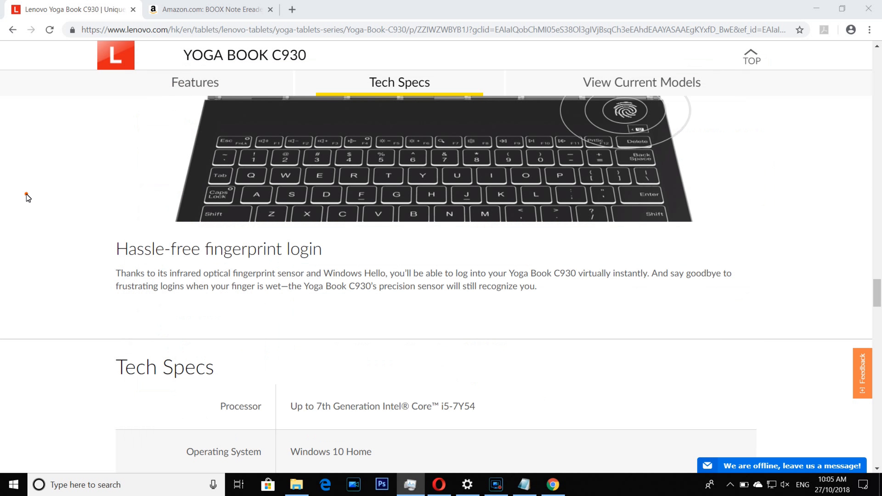
Scroll the Tech Specs table to the Memory row showing 4 GB LPDDR3 and 256 GB SSD.
scroll("down", 3)
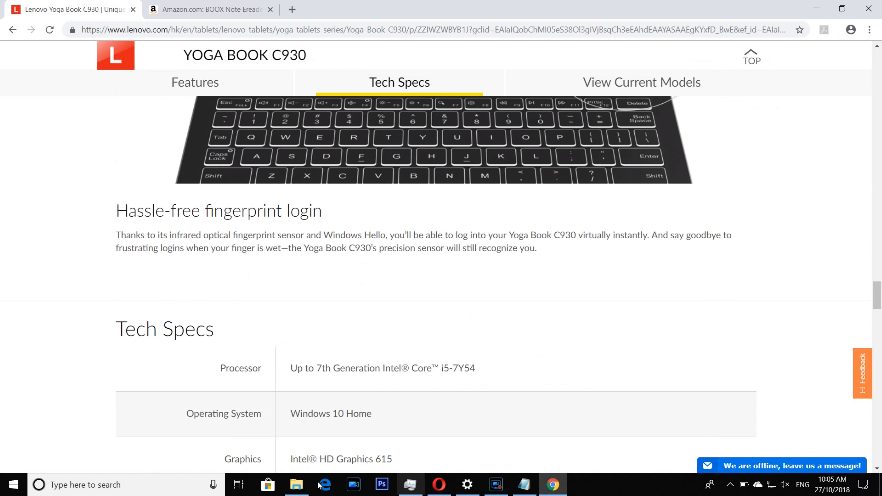
scroll("down", 3)
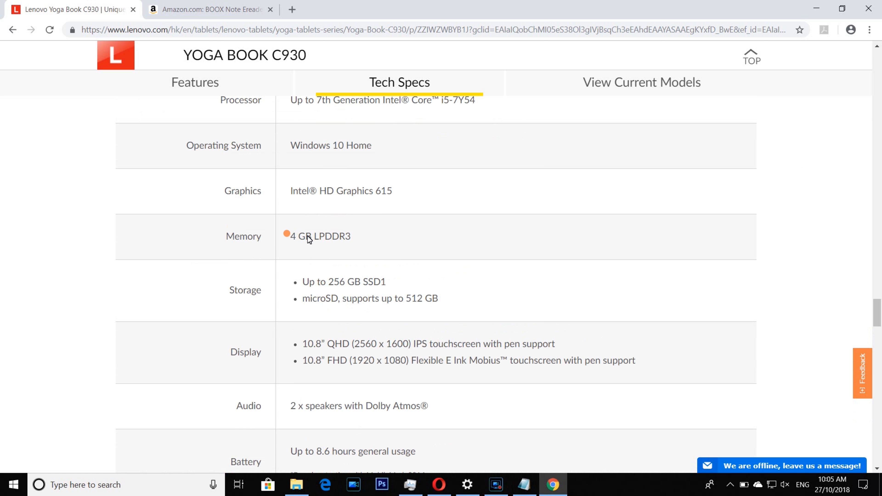
scroll("down", 3)
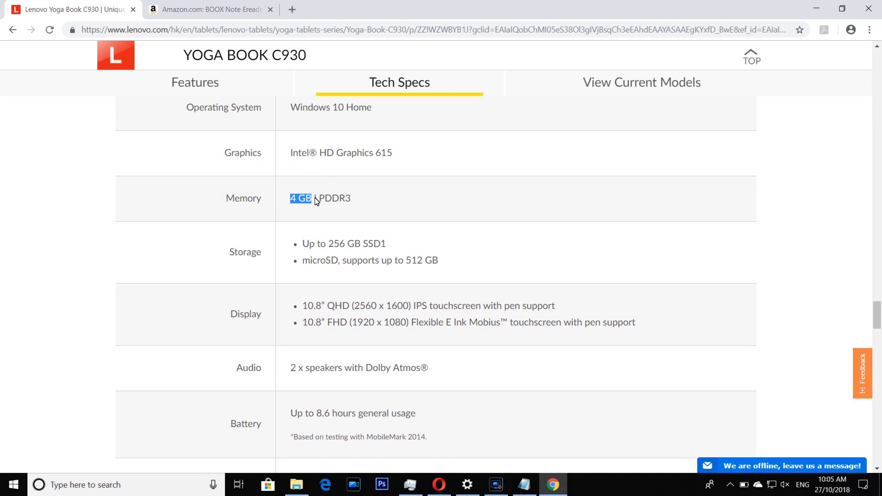
left_click(386, 203)
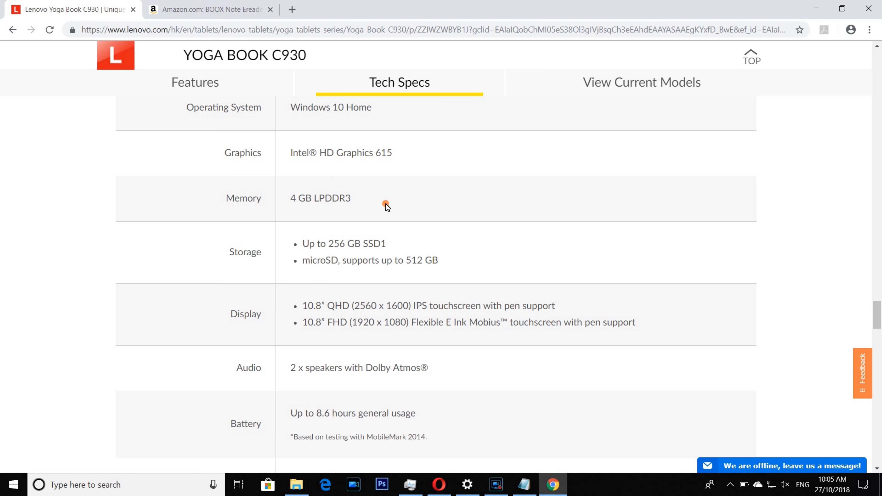
scroll("down", 3)
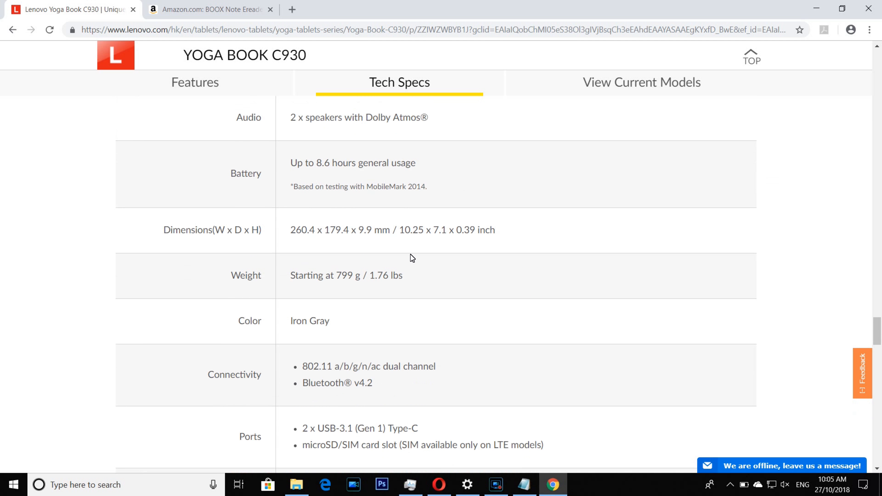
scroll("up", 3)
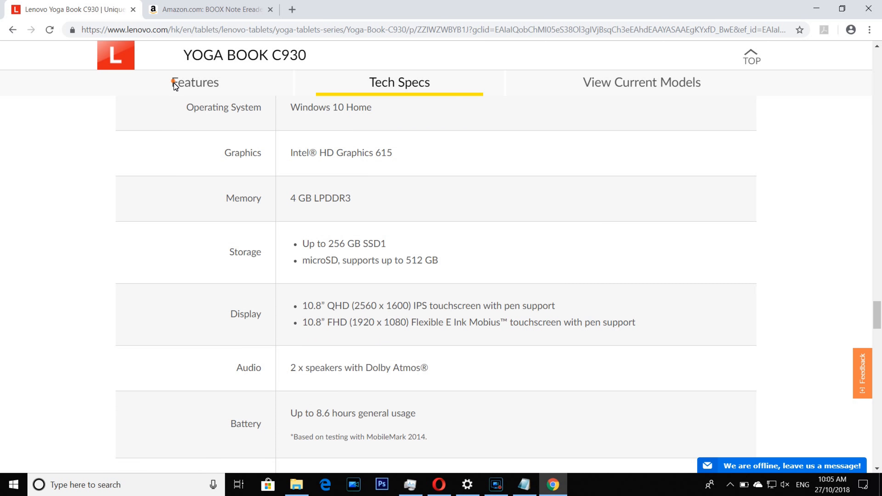
Browse the Features section covering the Yoga Book C930's thin design and battery life.
left_click(195, 83)
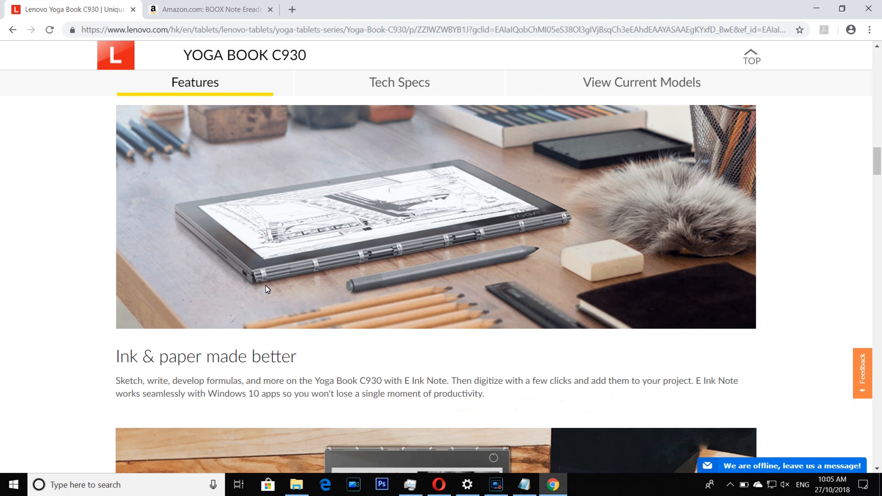
scroll("down", 3)
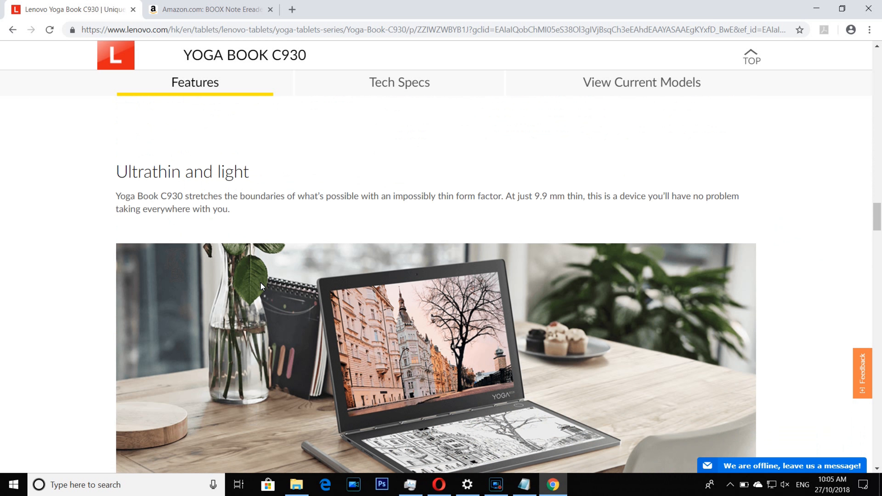
scroll("down", 3)
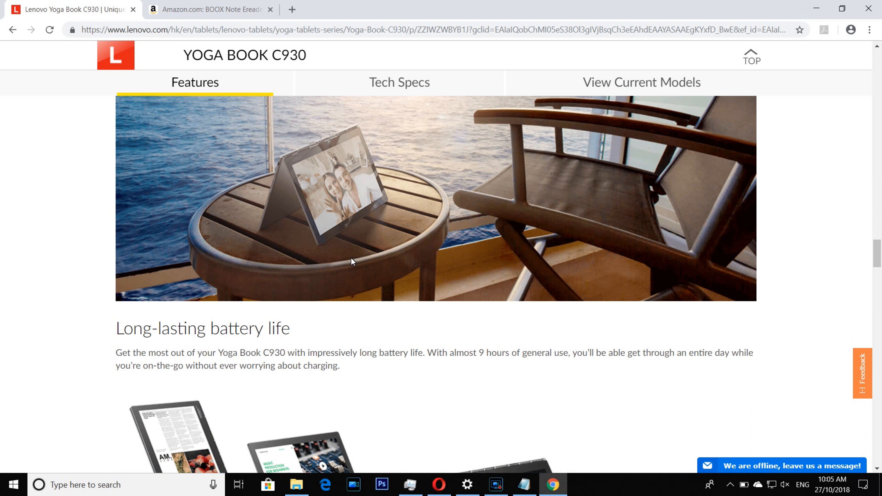
mouse_move(339, 206)
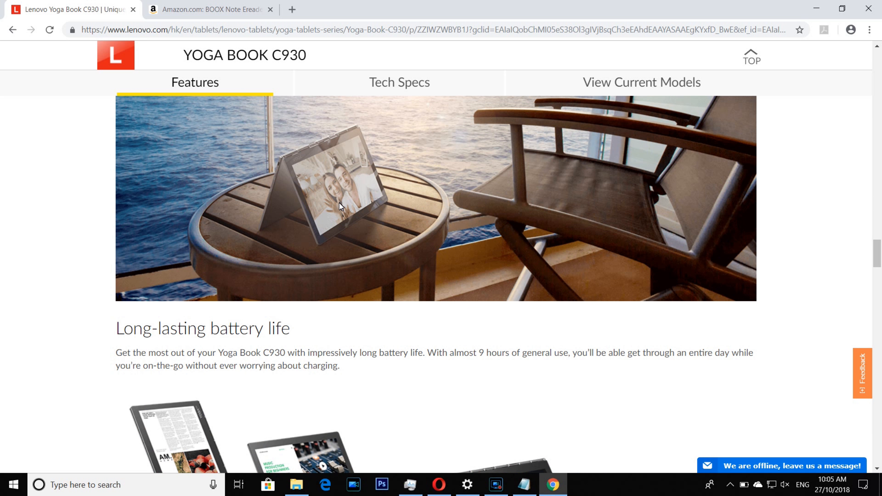
scroll("down", 3)
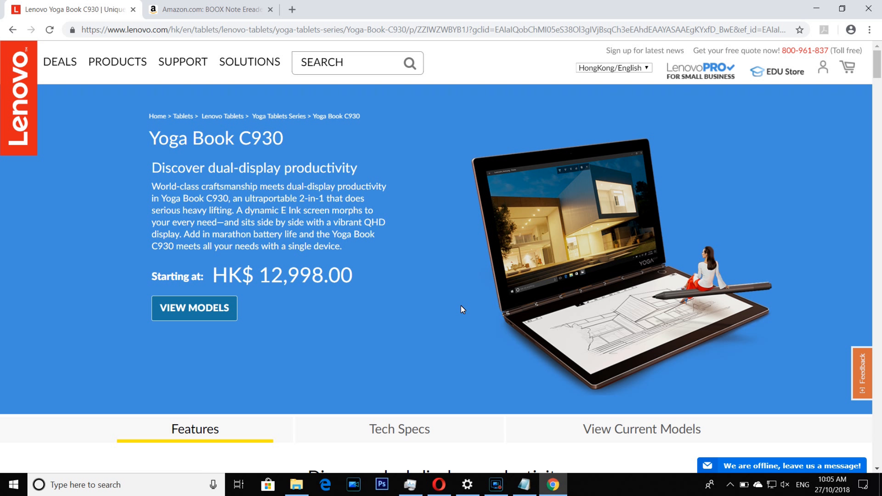
scroll("down", 3)
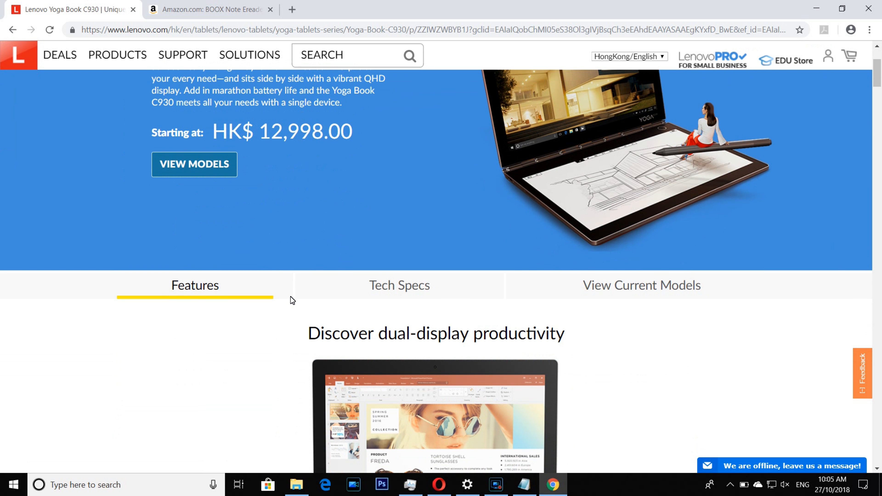
scroll("up", 3)
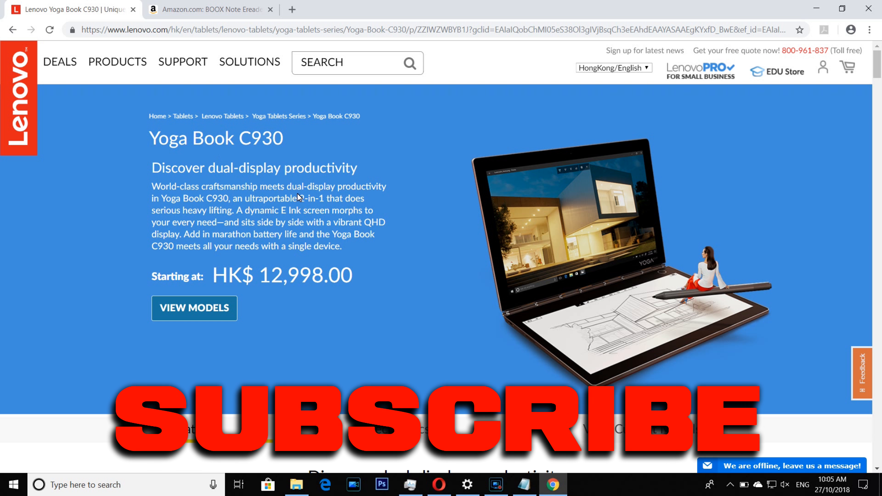
Continue down the features to the E Ink 'Ink & paper made better' note-taking section.
scroll("down", 3)
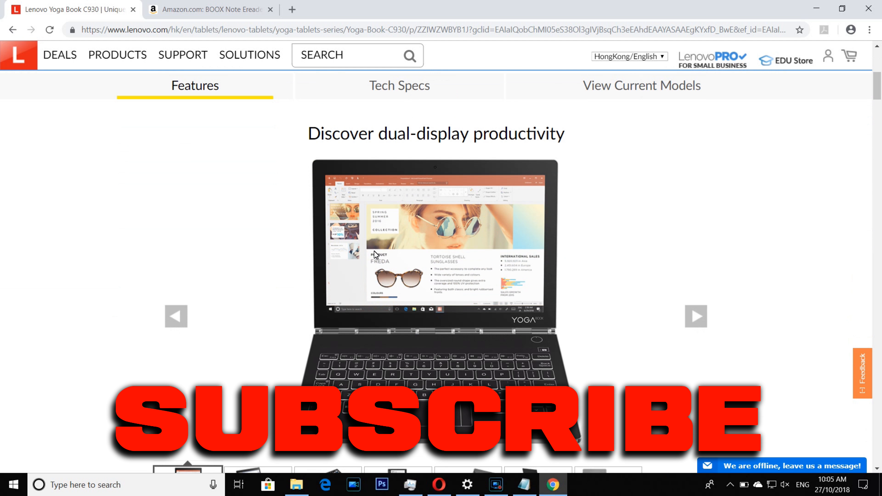
scroll("down", 3)
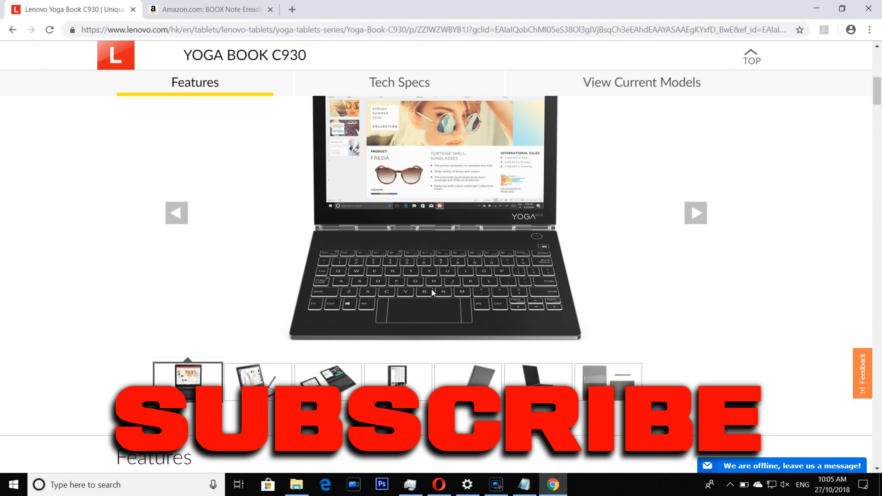
left_click(695, 213)
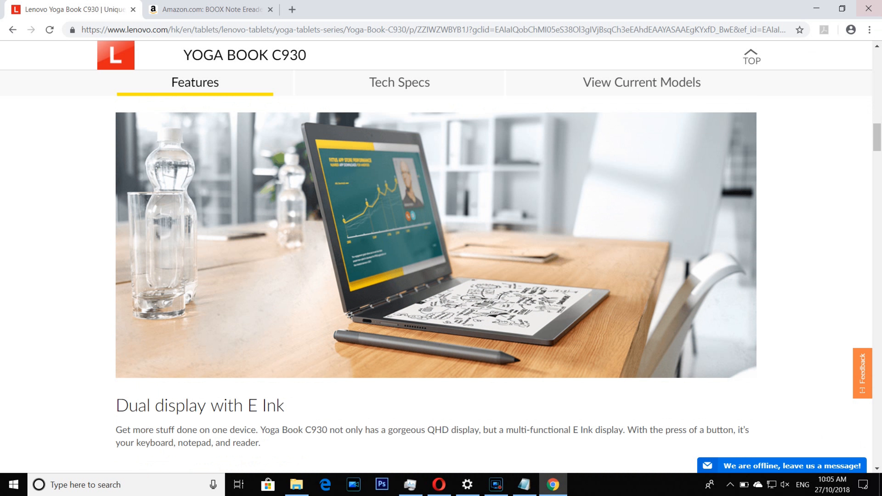
scroll("down", 3)
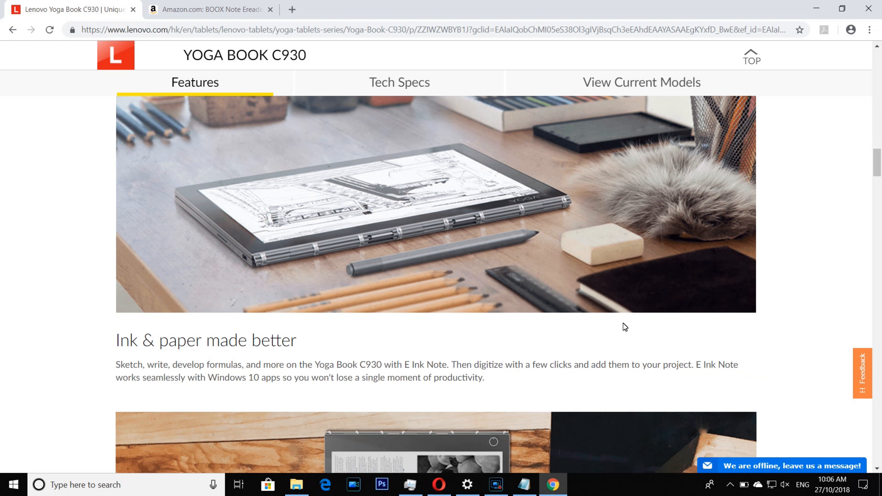
scroll("down", 3)
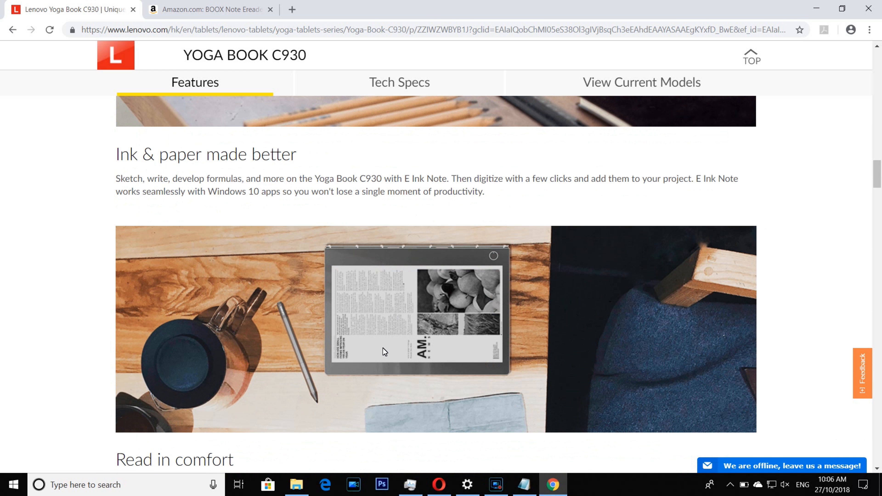